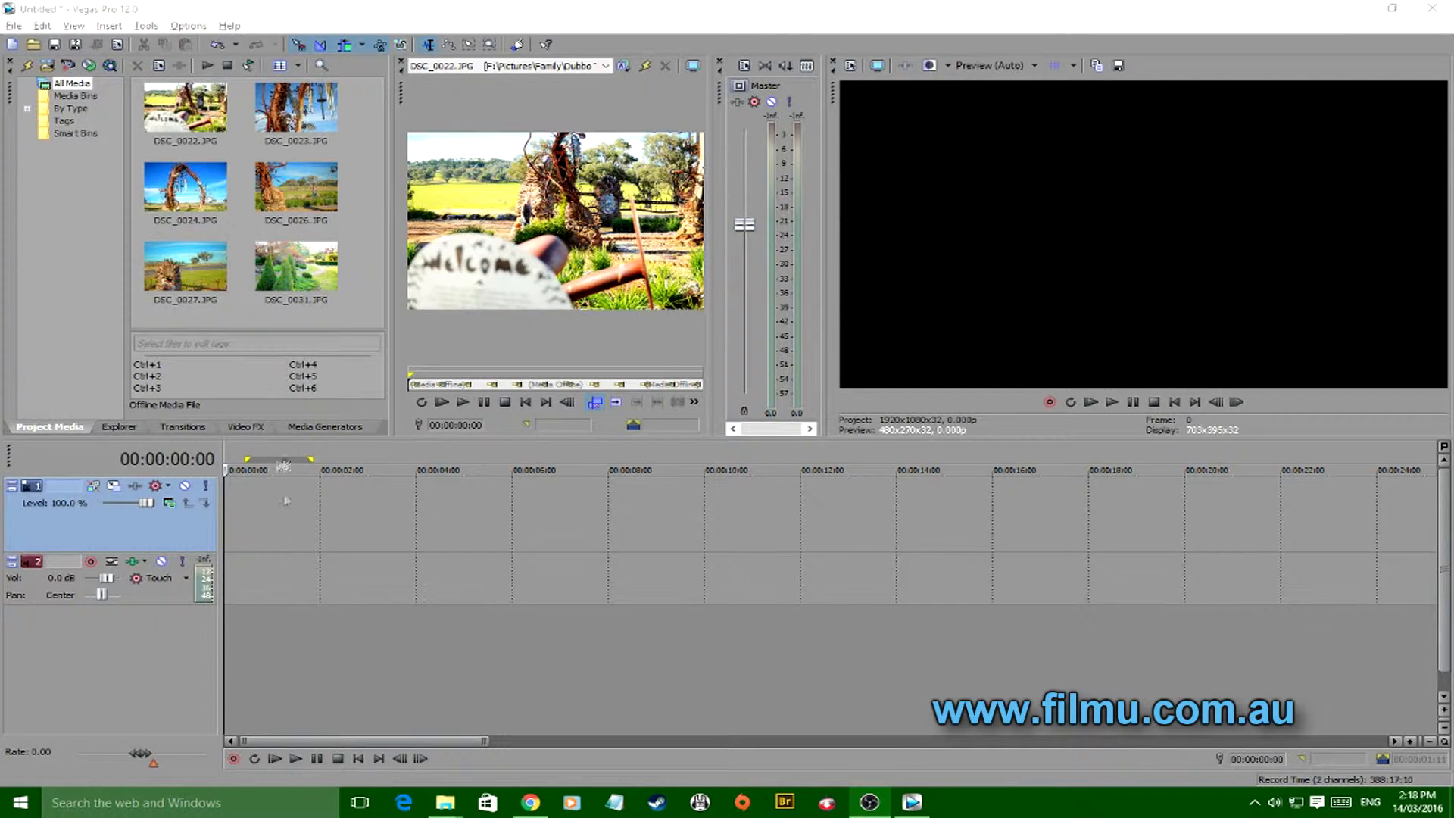
mouse_move(367, 313)
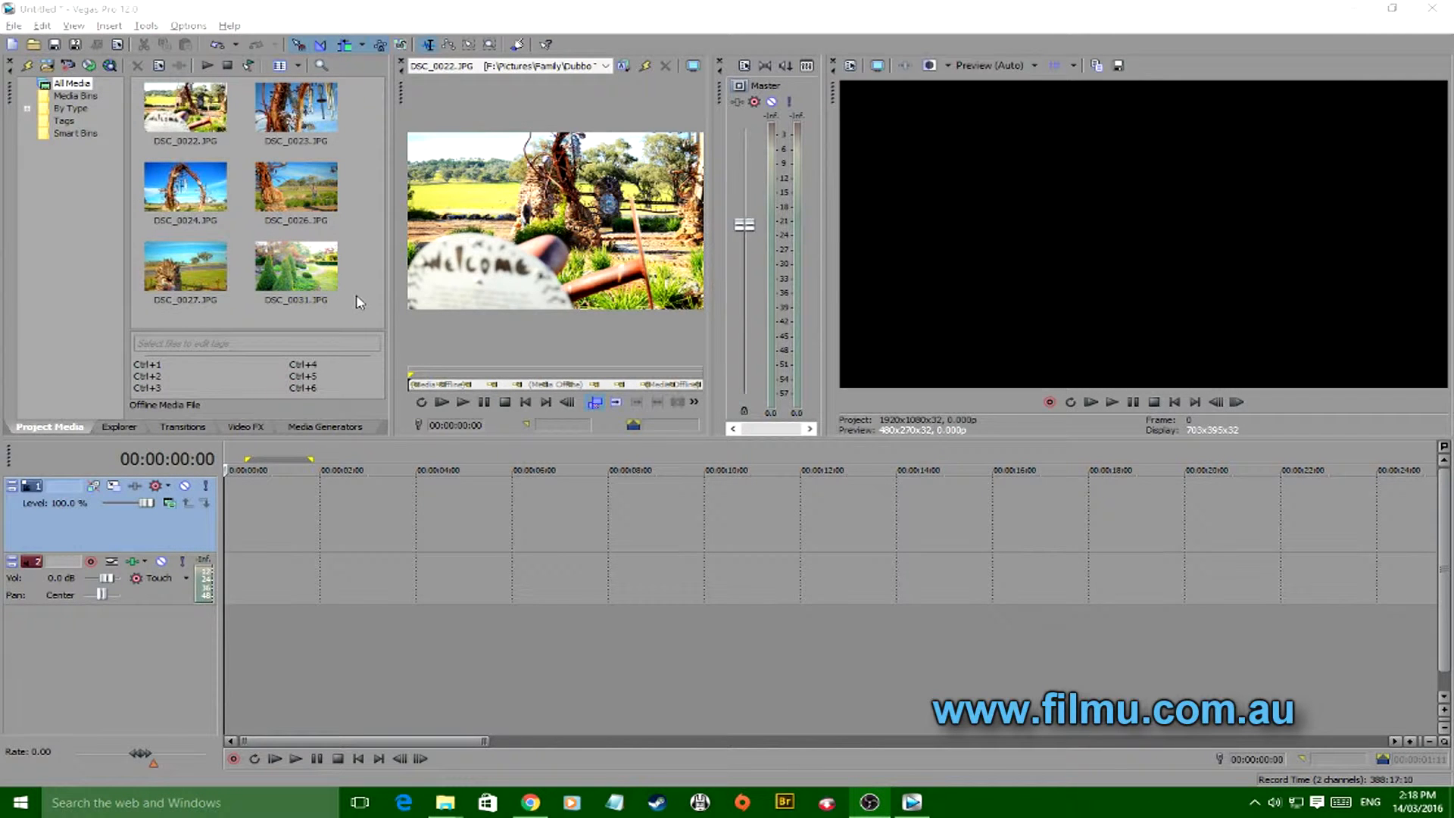
mouse_move(362, 276)
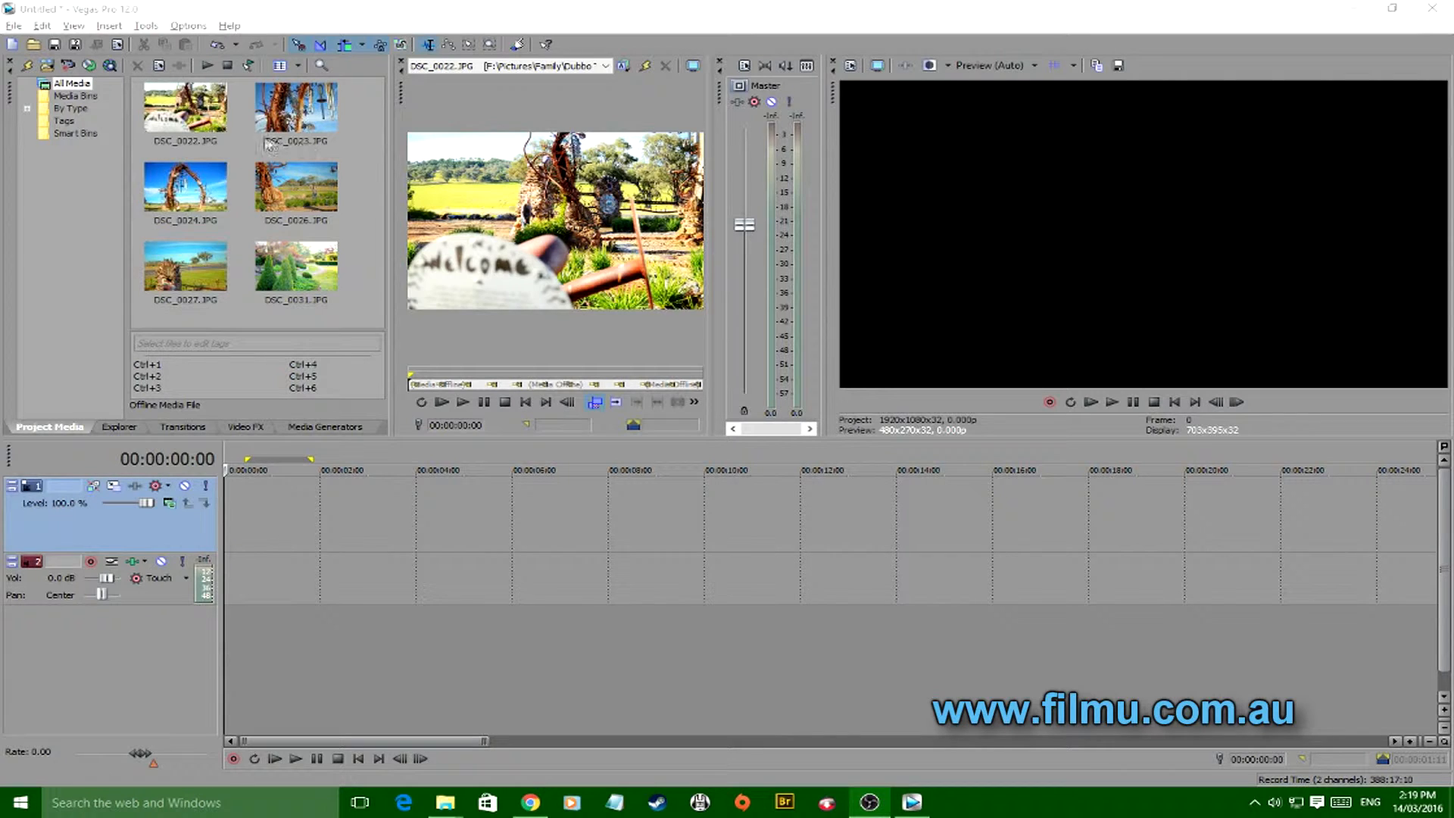
mouse_move(350, 211)
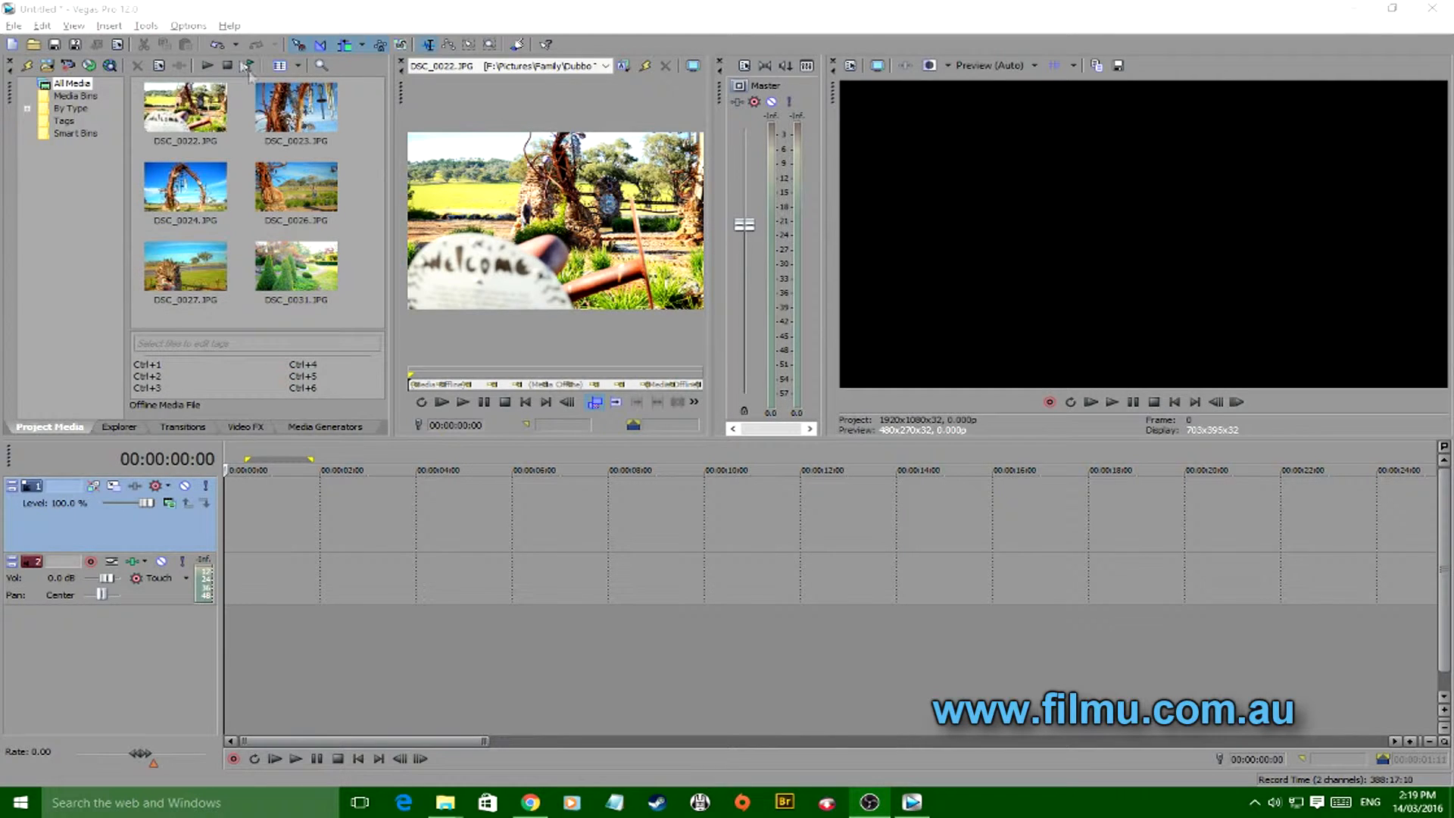
Set Editing preferences: 6-second still length, automatic overlap, 2-second cut-to-overlap.
left_click(187, 25)
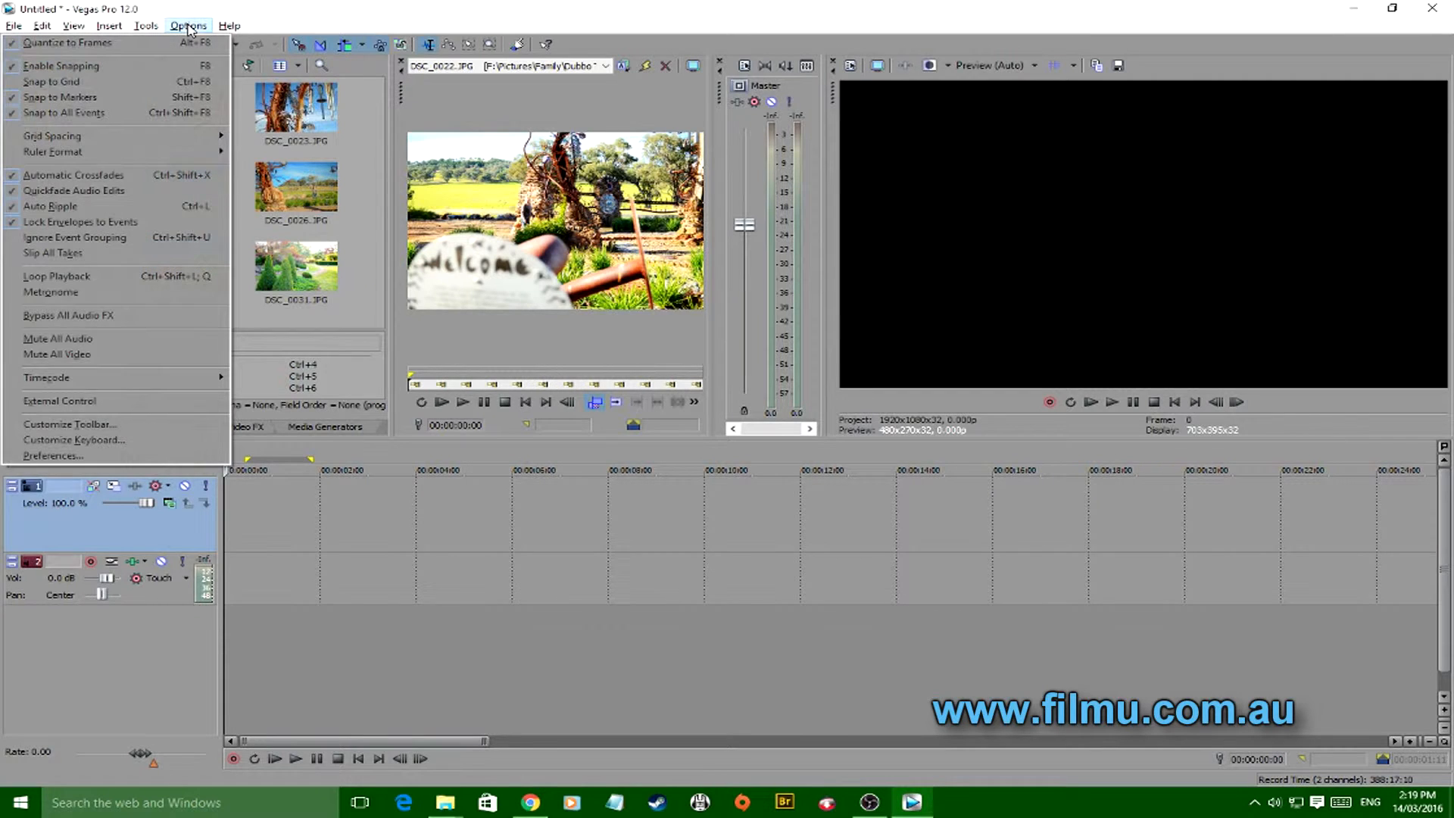
left_click(53, 455)
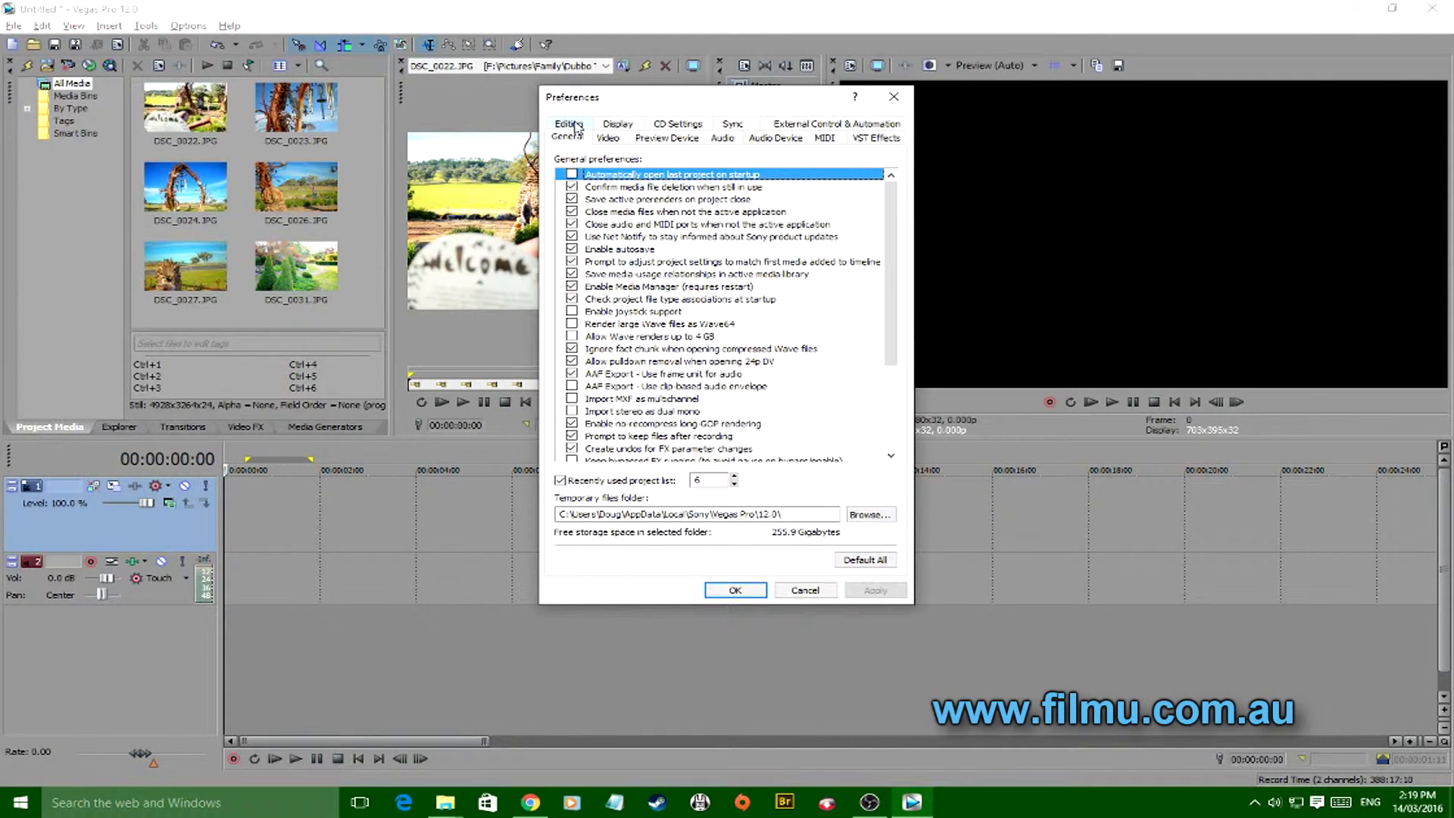
left_click(567, 124)
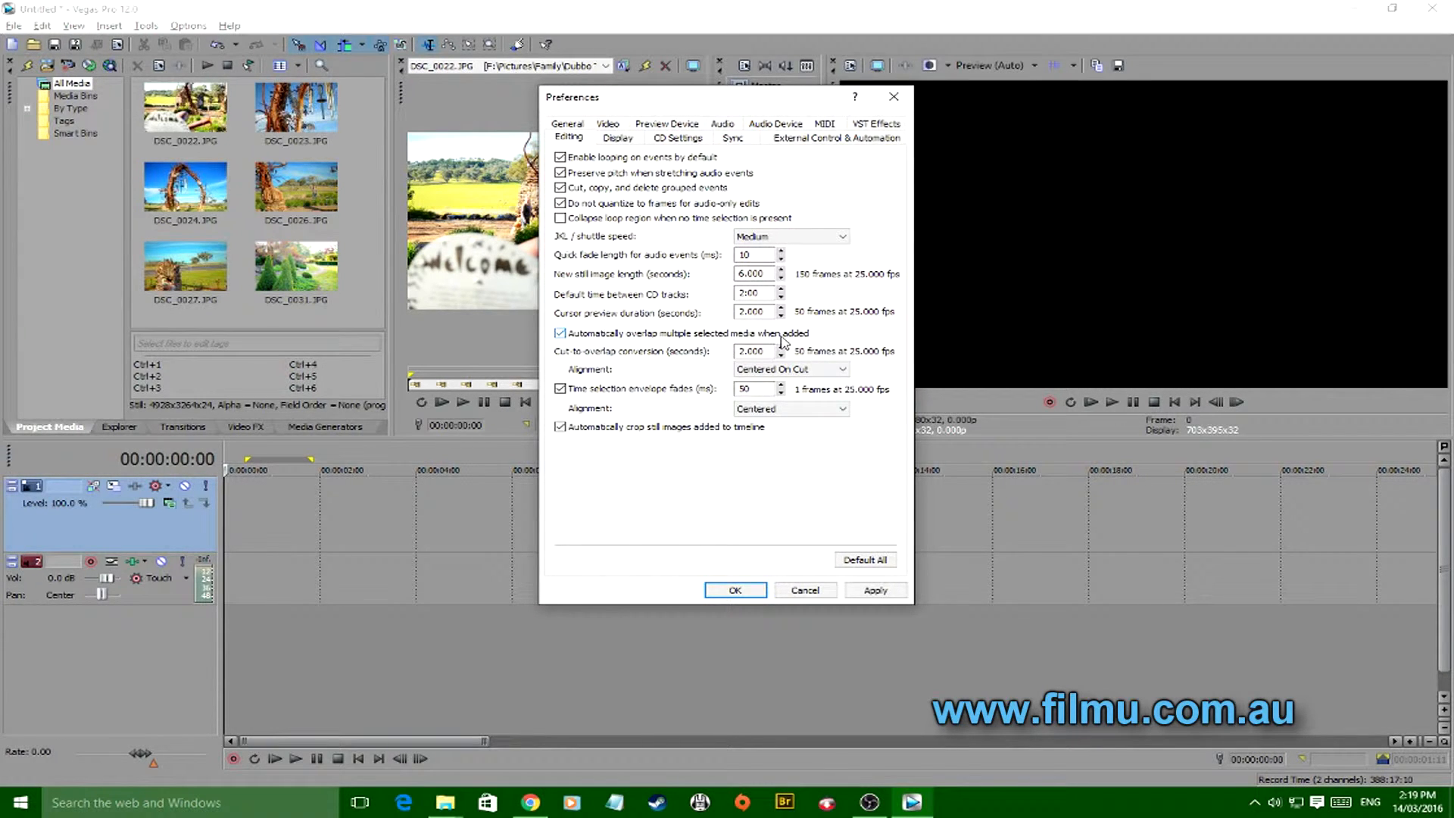
mouse_move(601, 342)
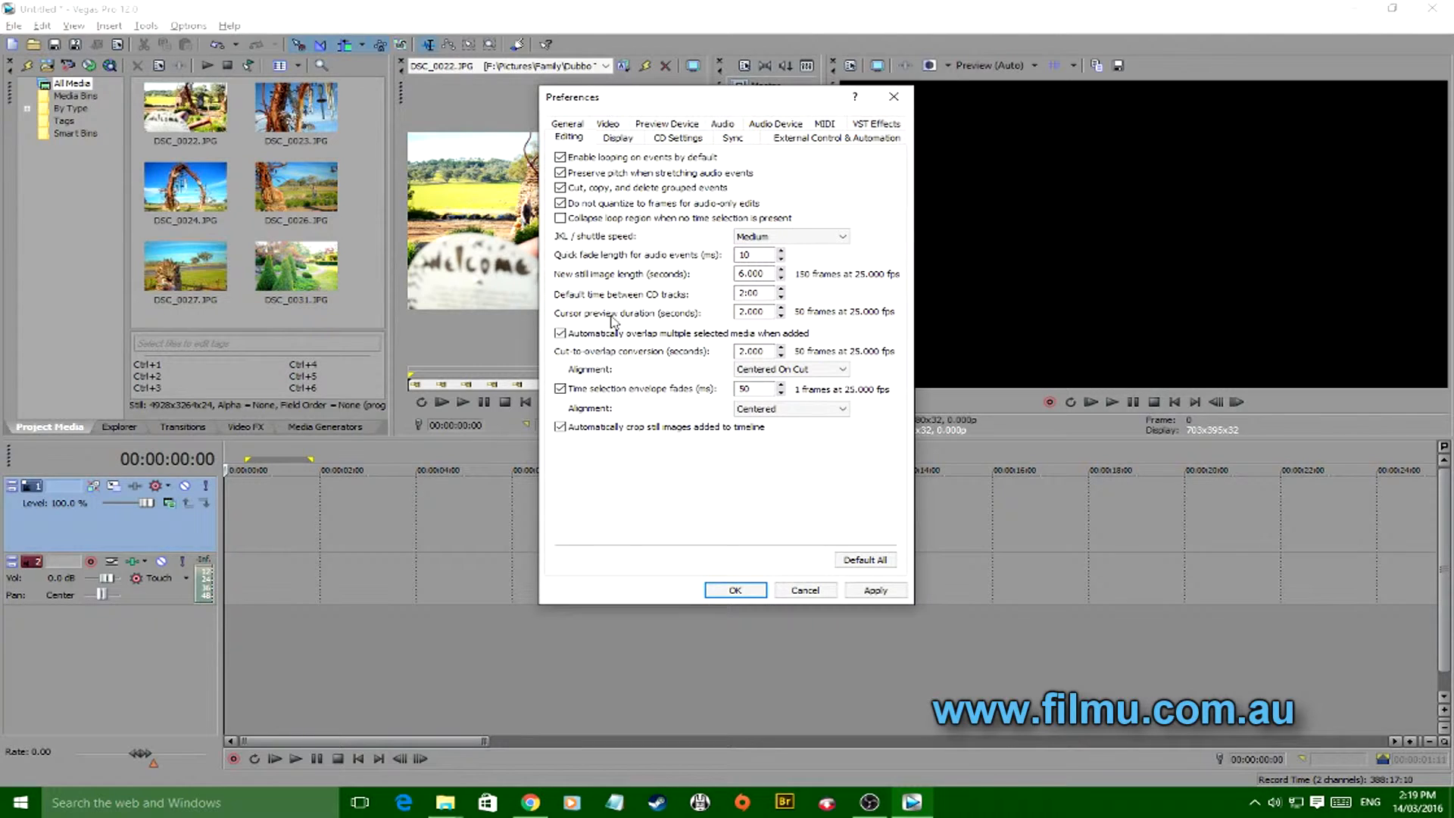
mouse_move(717, 364)
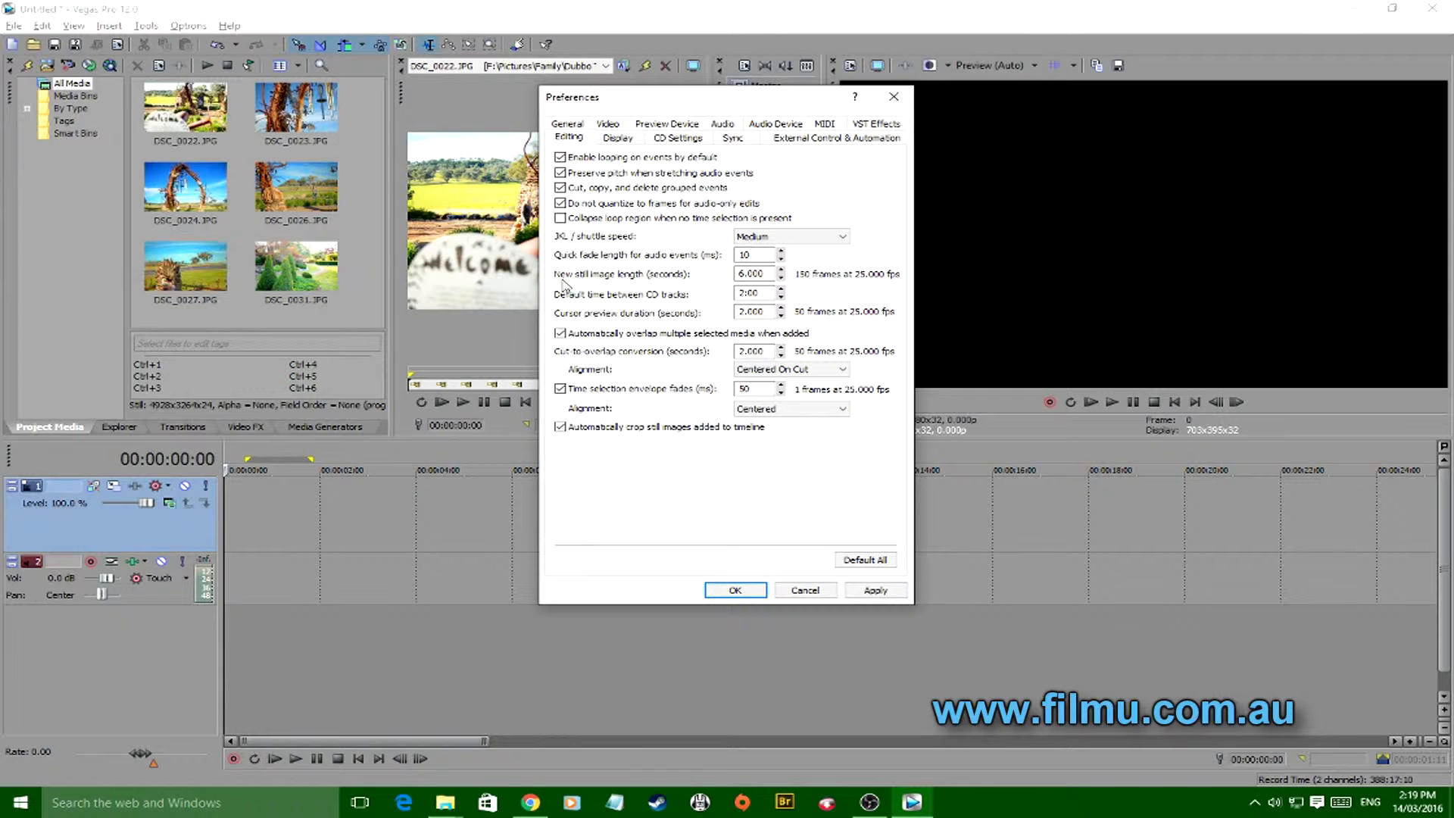
mouse_move(573, 282)
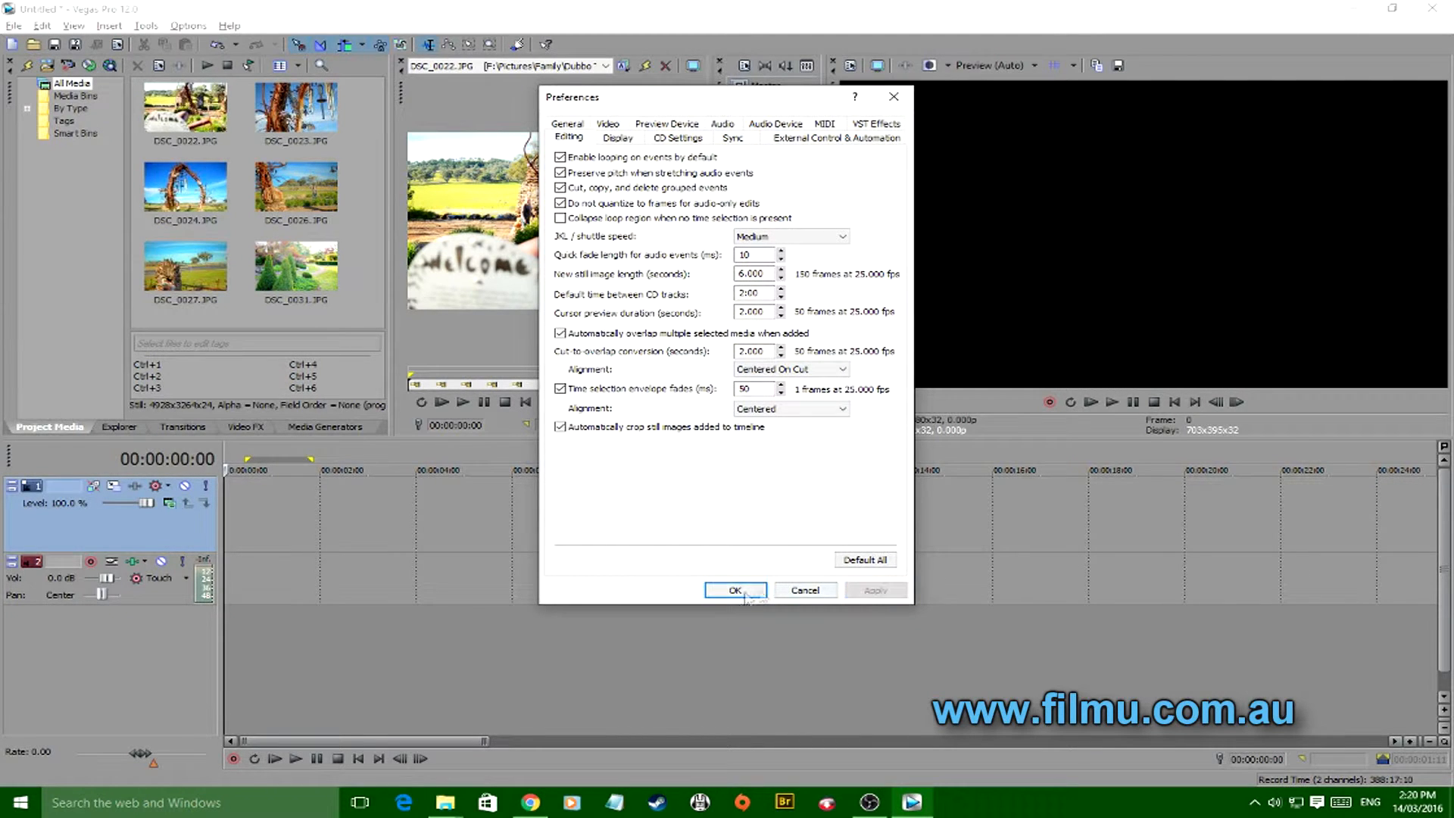
left_click(735, 591)
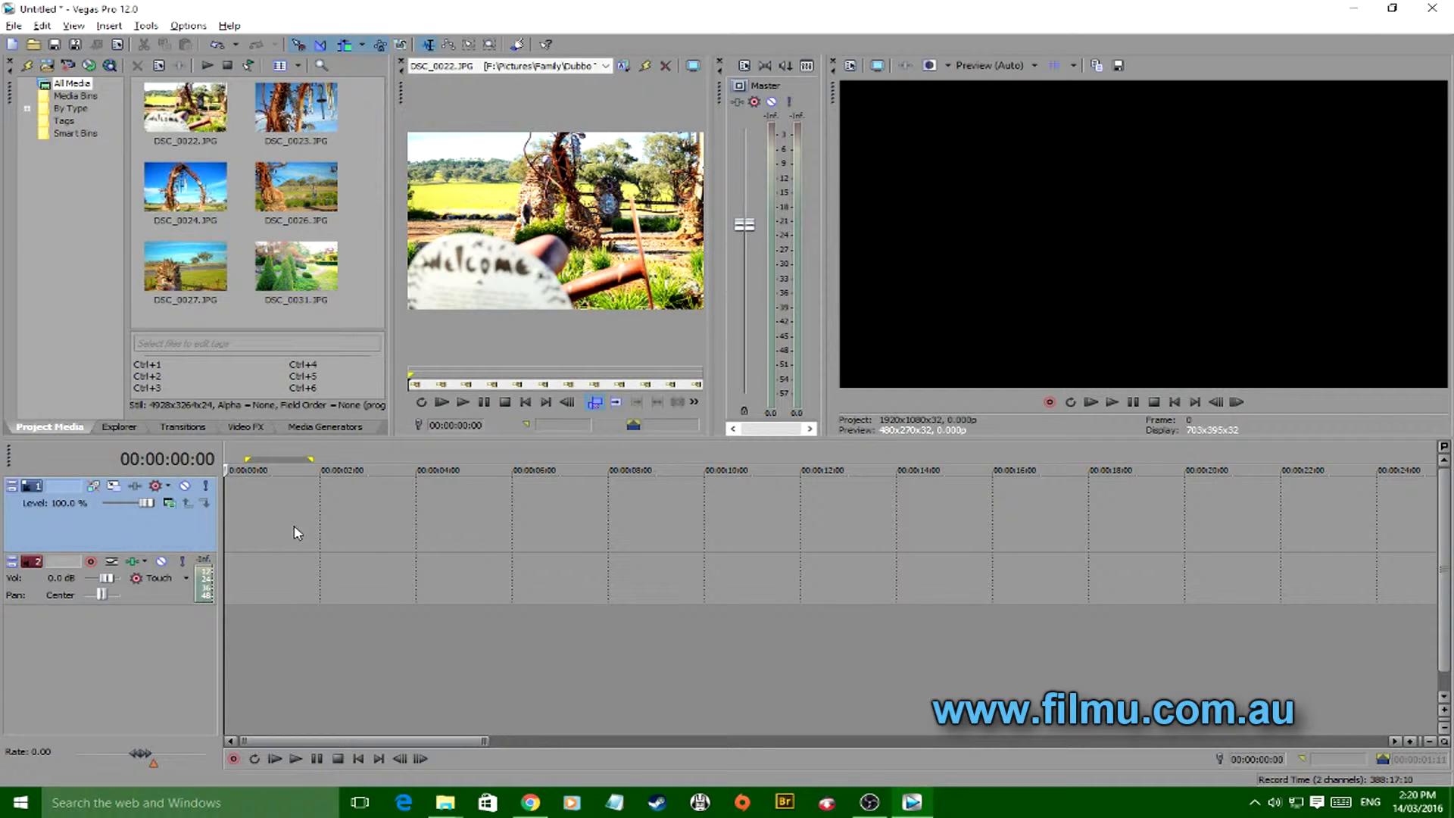
mouse_move(221, 227)
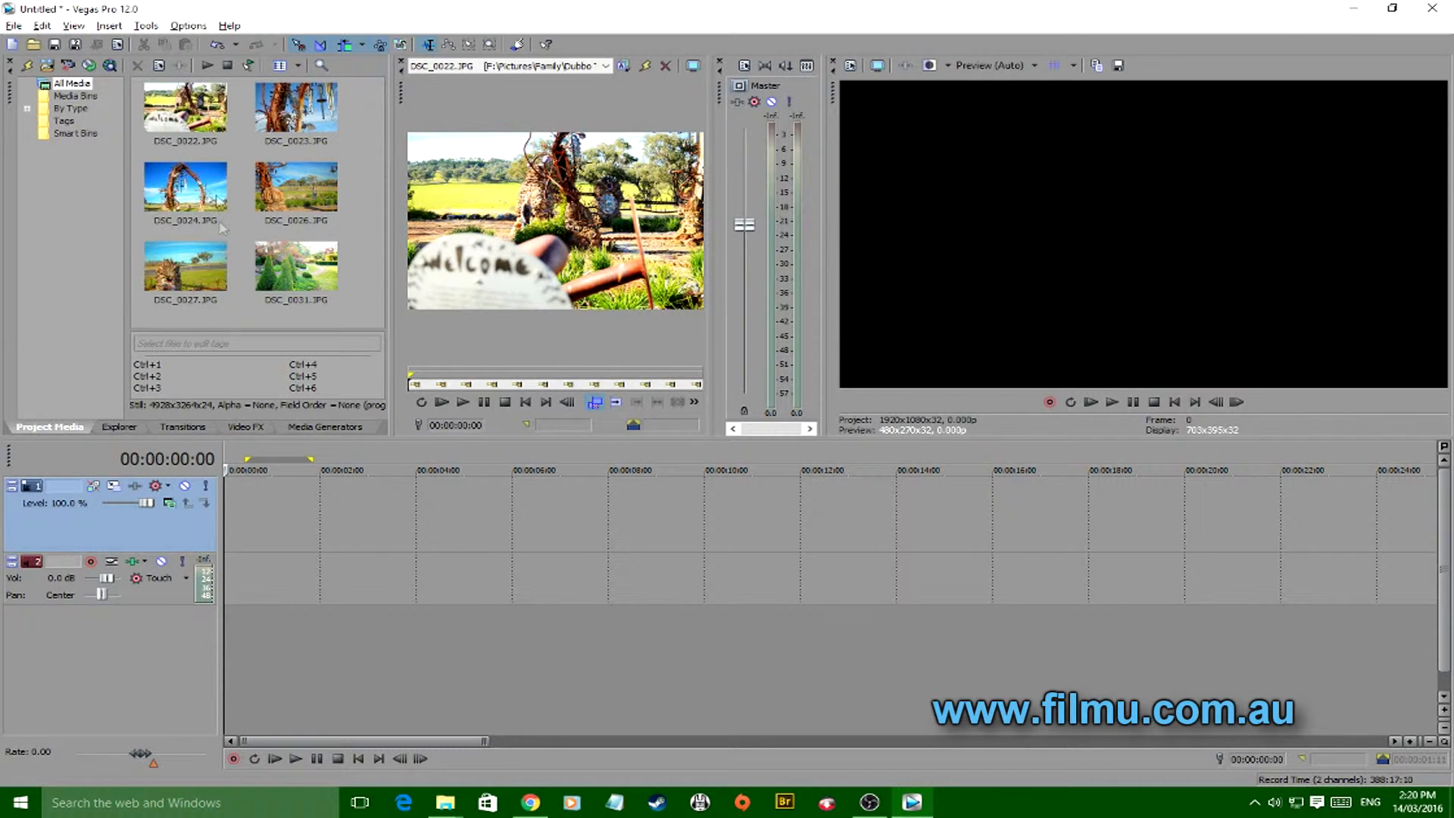
mouse_move(454, 542)
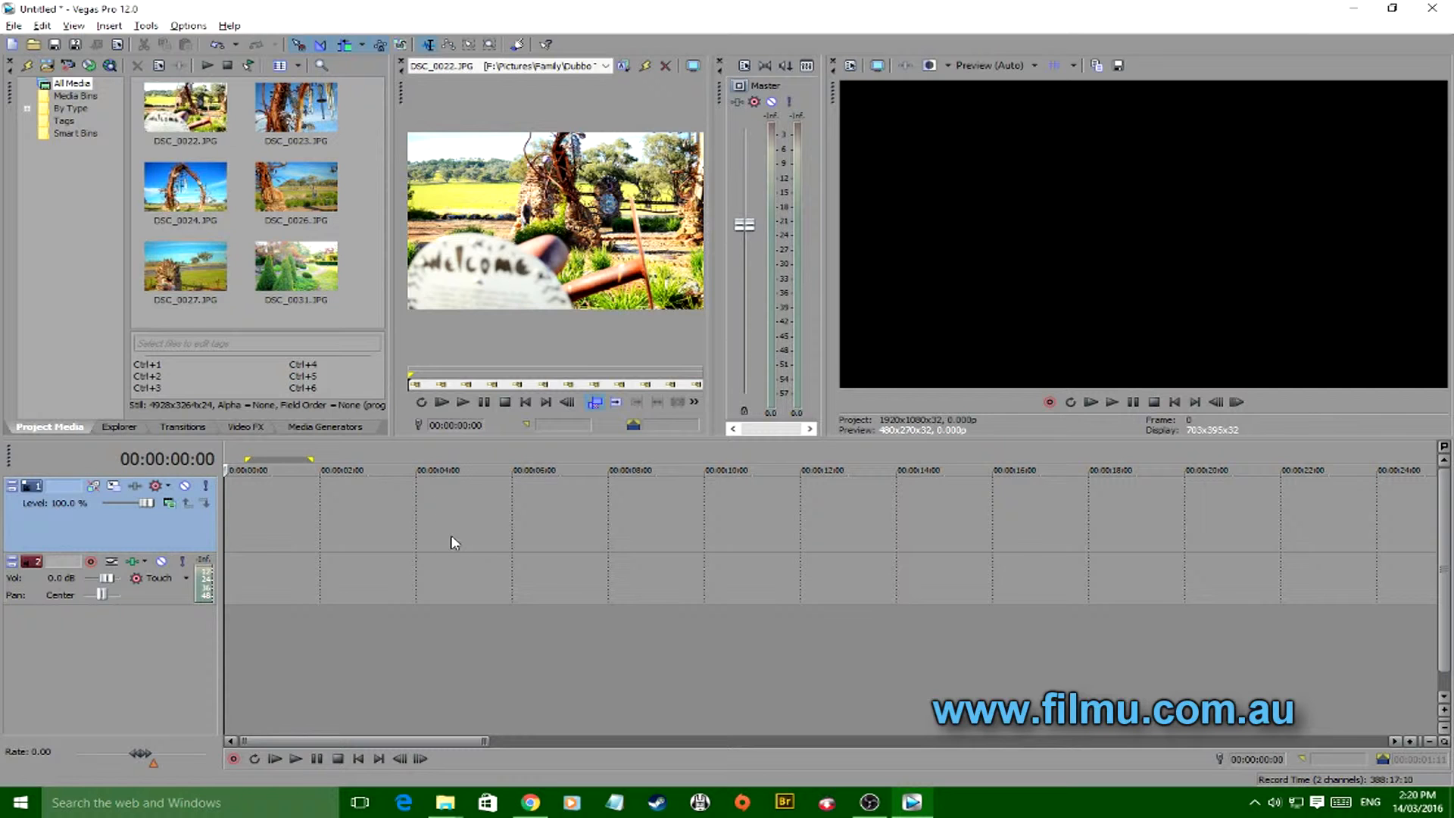
Select all six photos in Project Media, starting from DSC_0022.
left_click(183, 111)
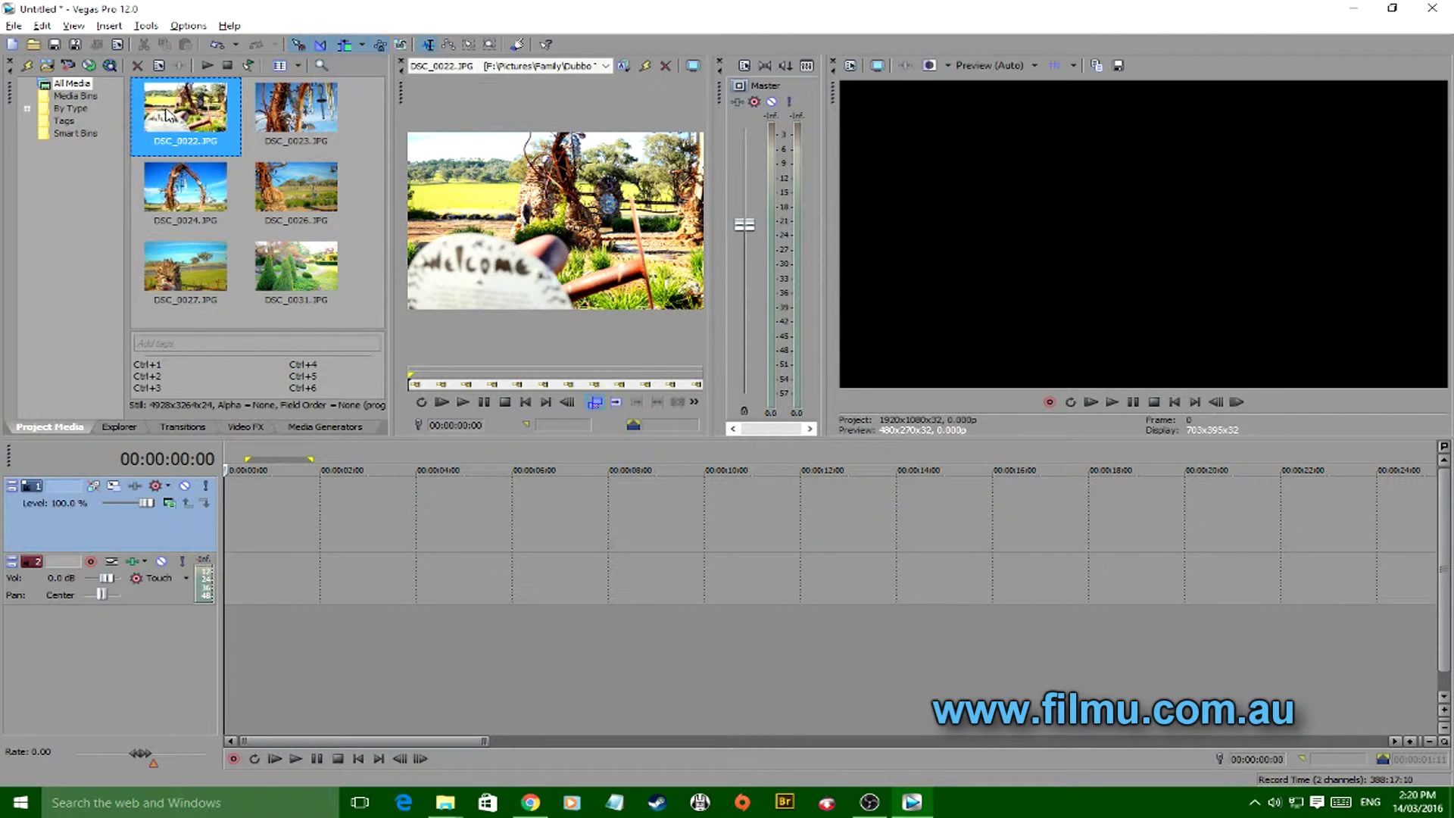
key("ctrl+a")
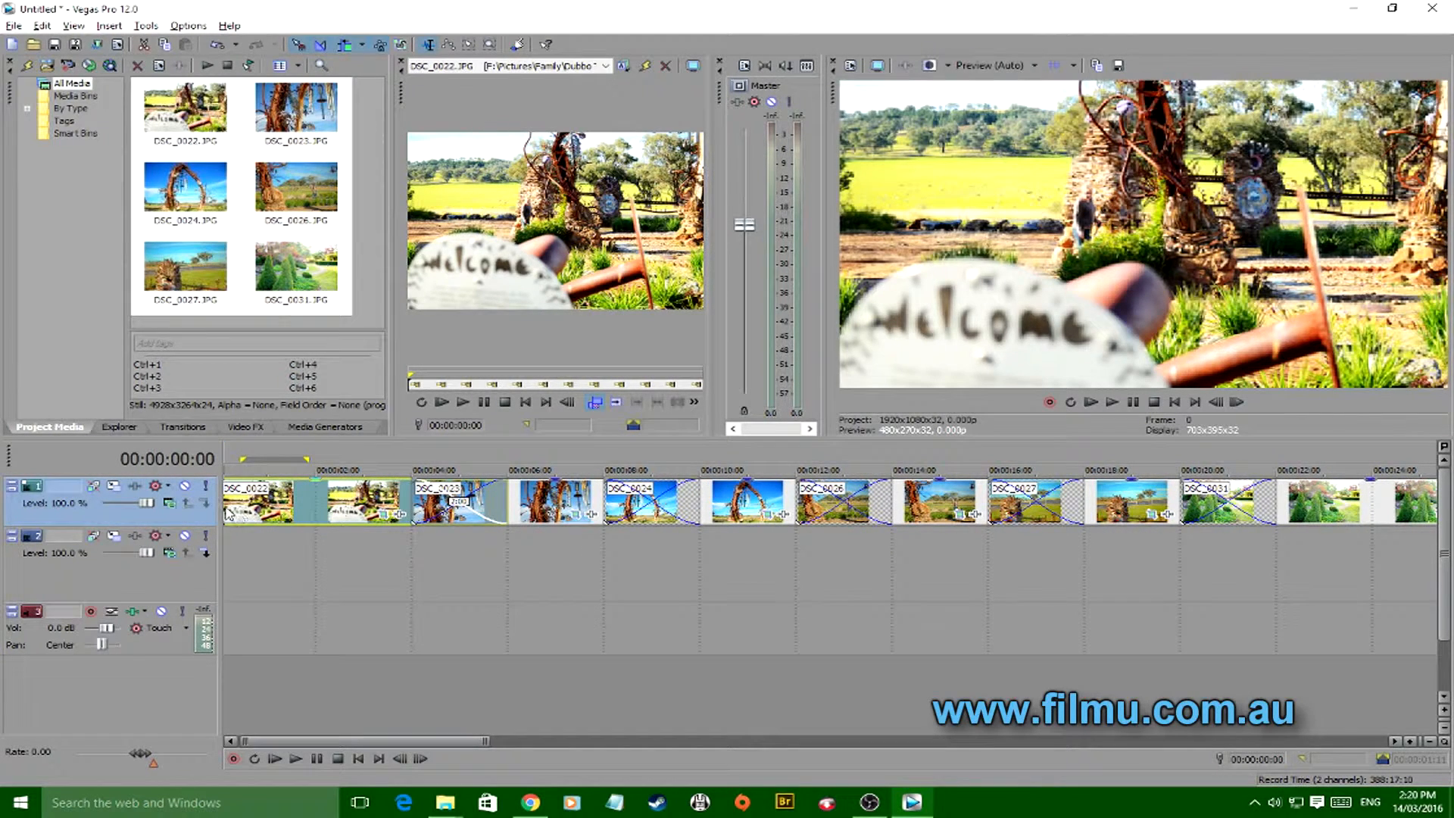
mouse_move(456, 533)
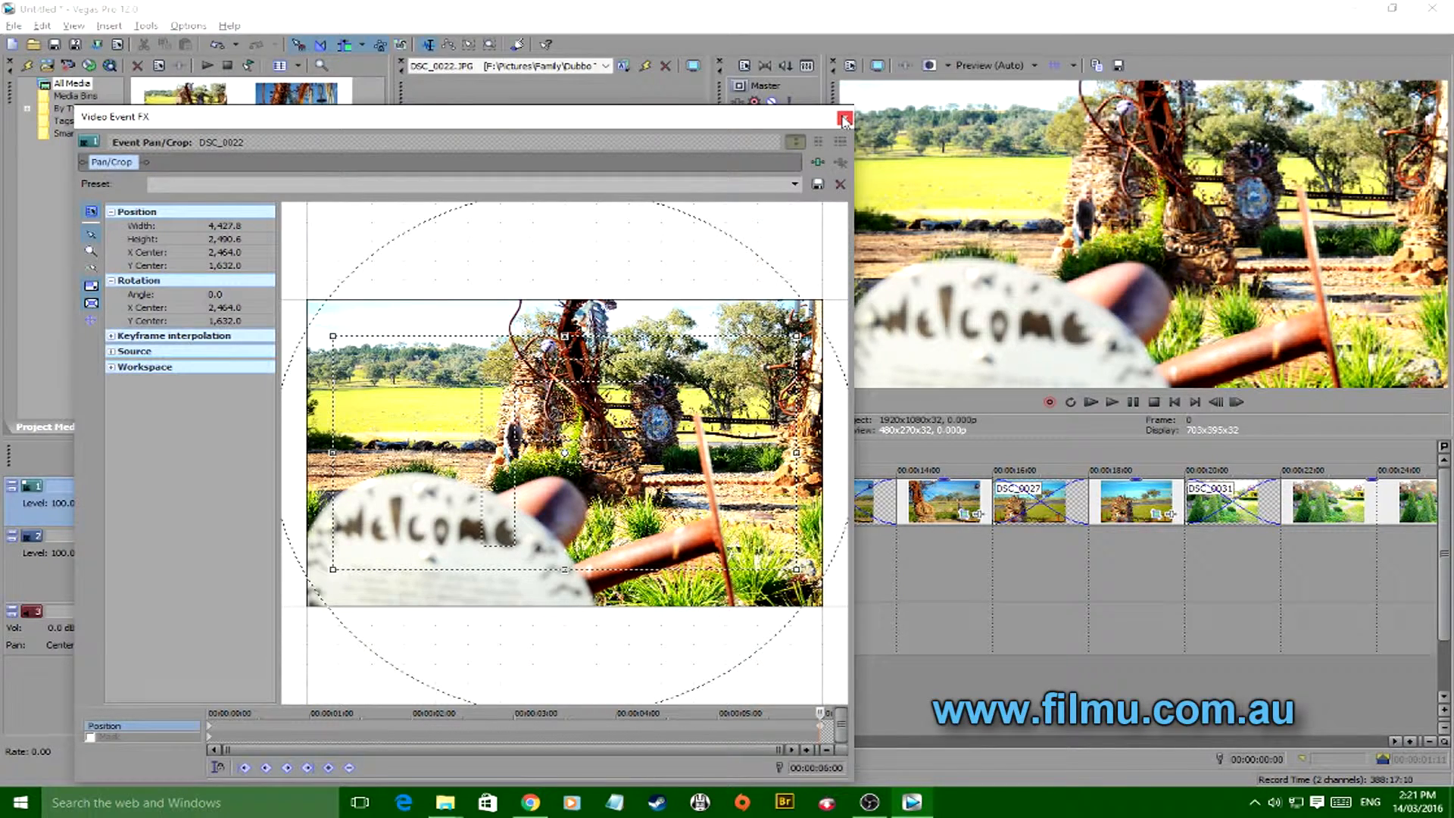
Close the Video Event FX window after shrinking DSC_0022's crop frame slightly.
left_click(842, 121)
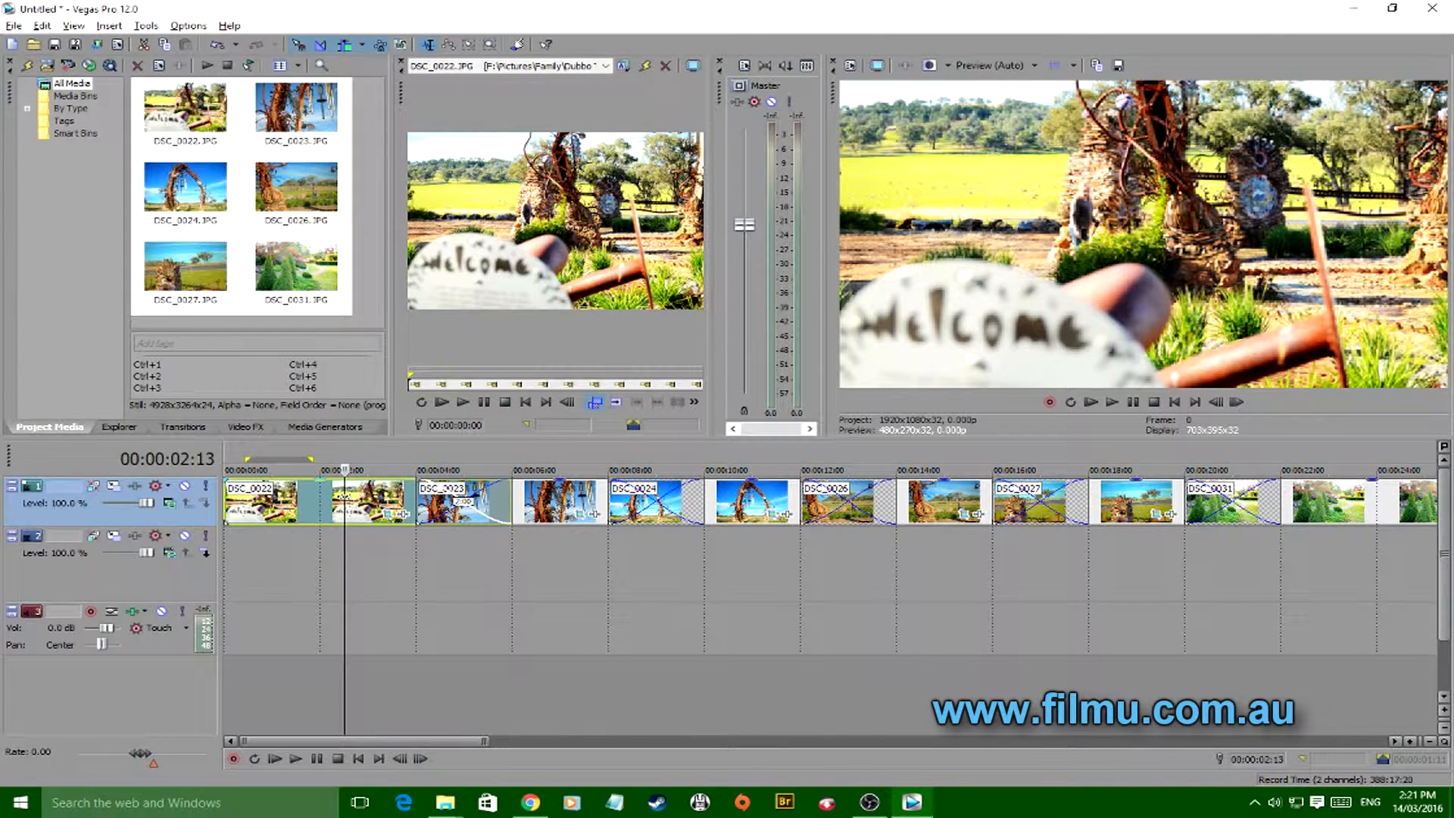
Copy the first clip and paste its event attributes onto the remaining photo clips.
right_click(277, 500)
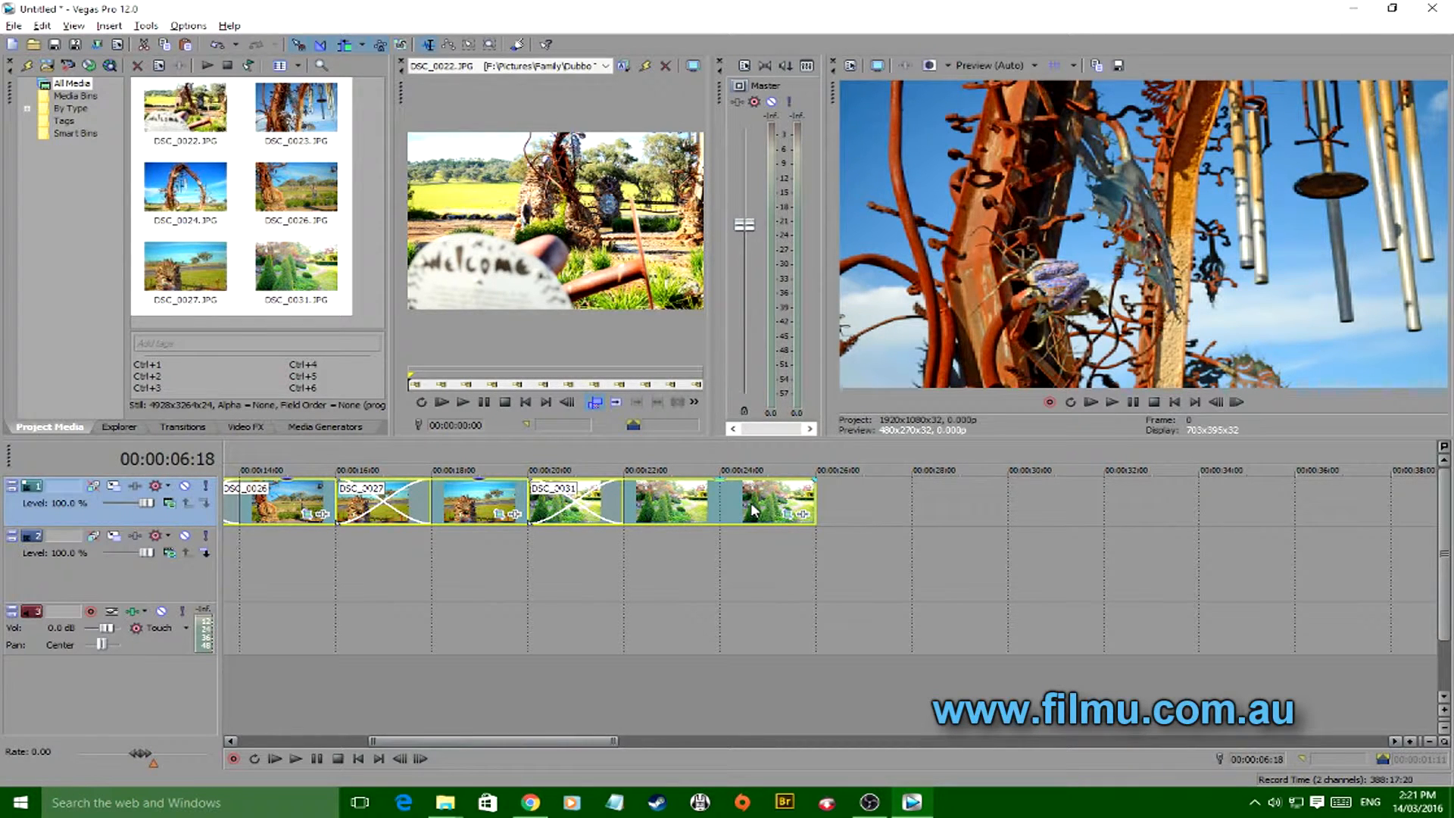
right_click(751, 510)
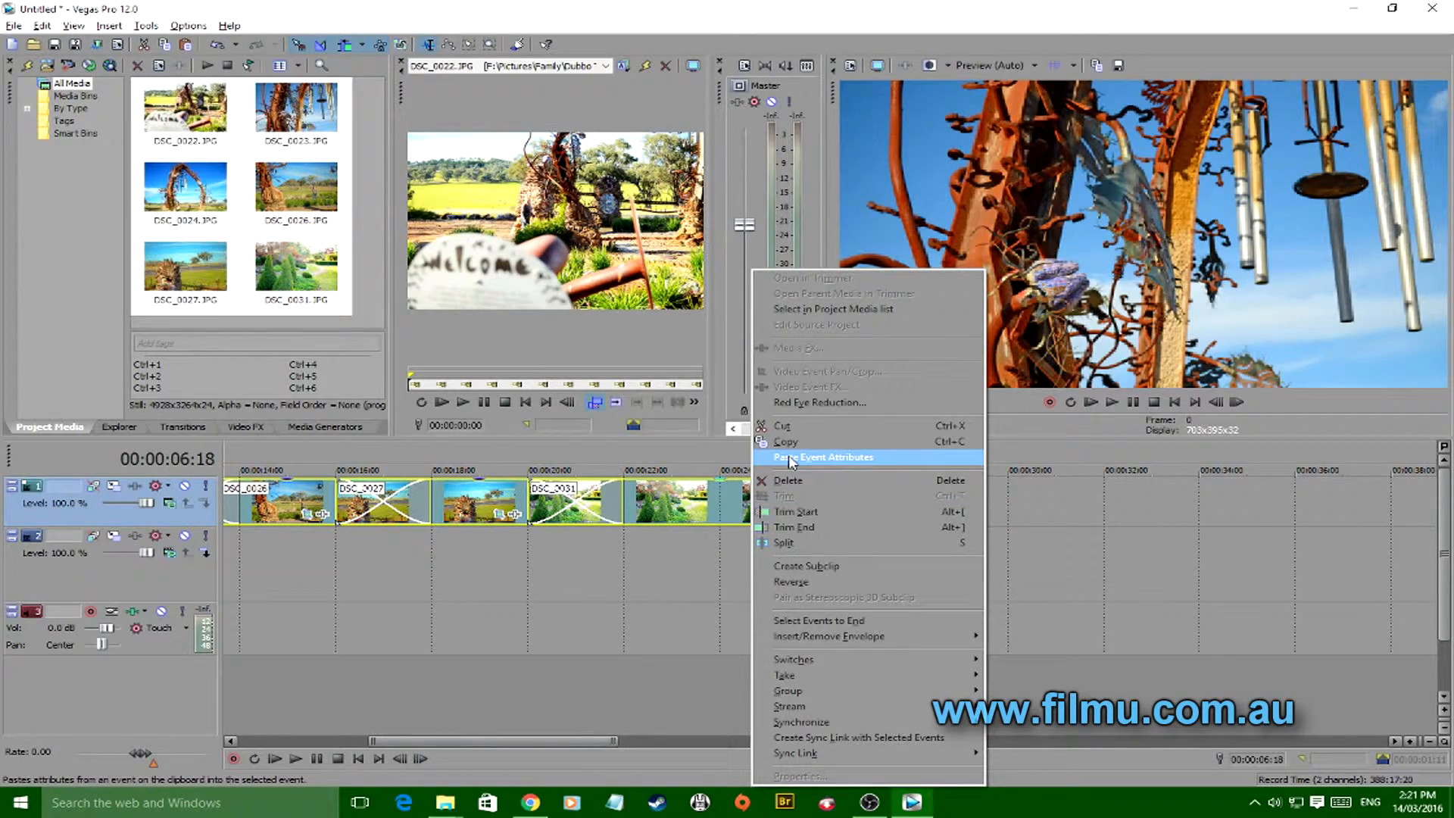